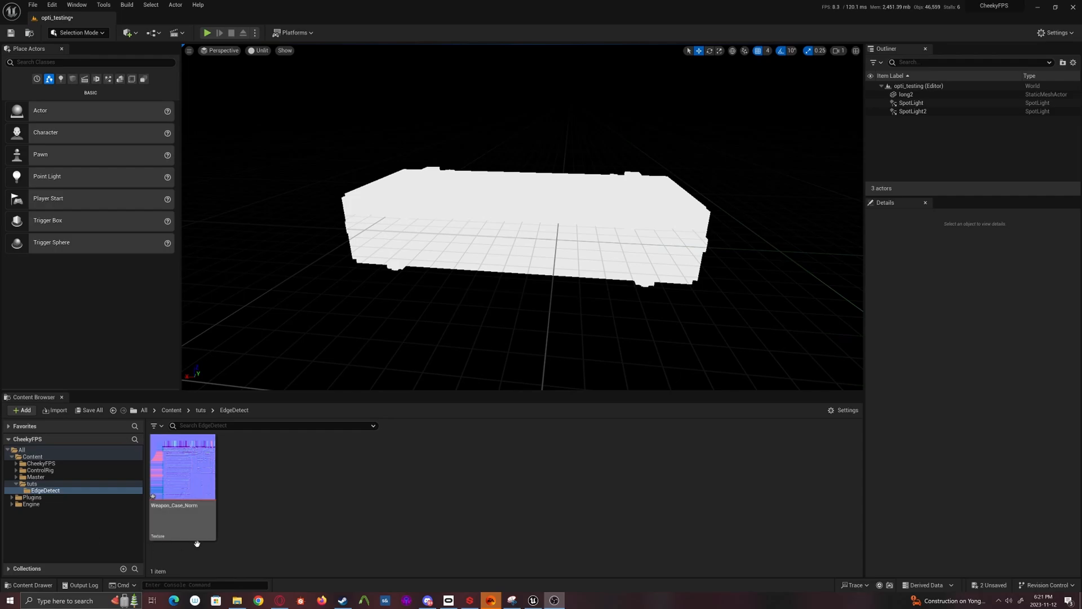
mouse_move(229, 473)
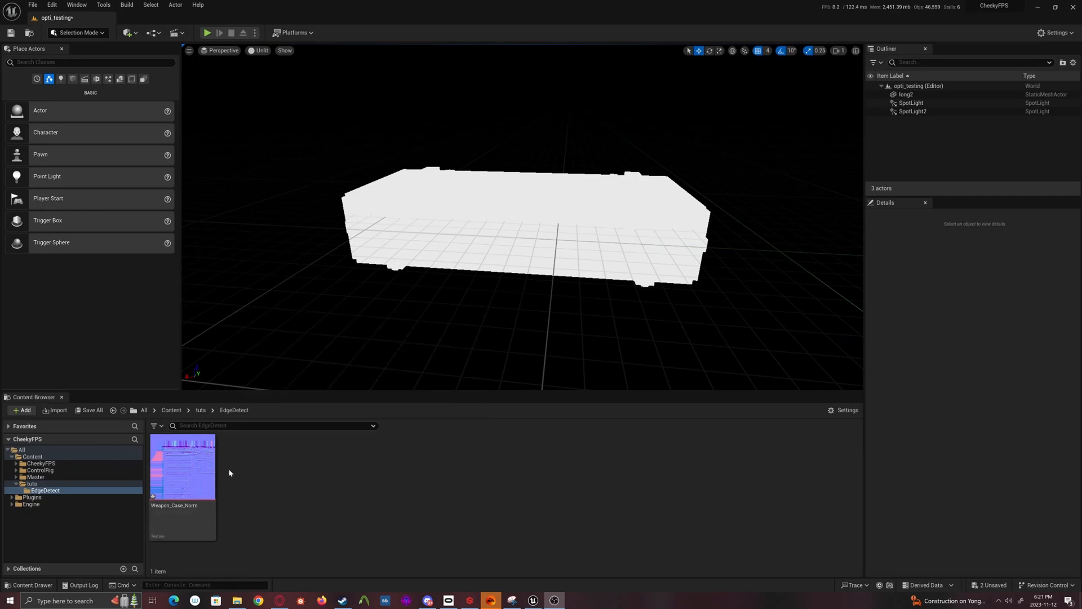
mouse_move(271, 474)
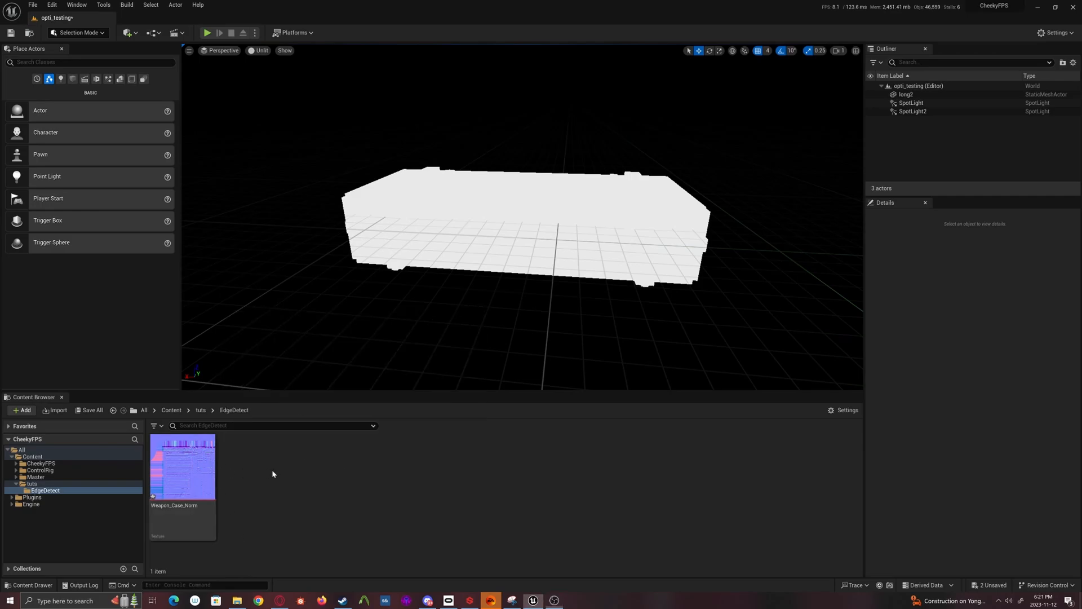
mouse_move(283, 484)
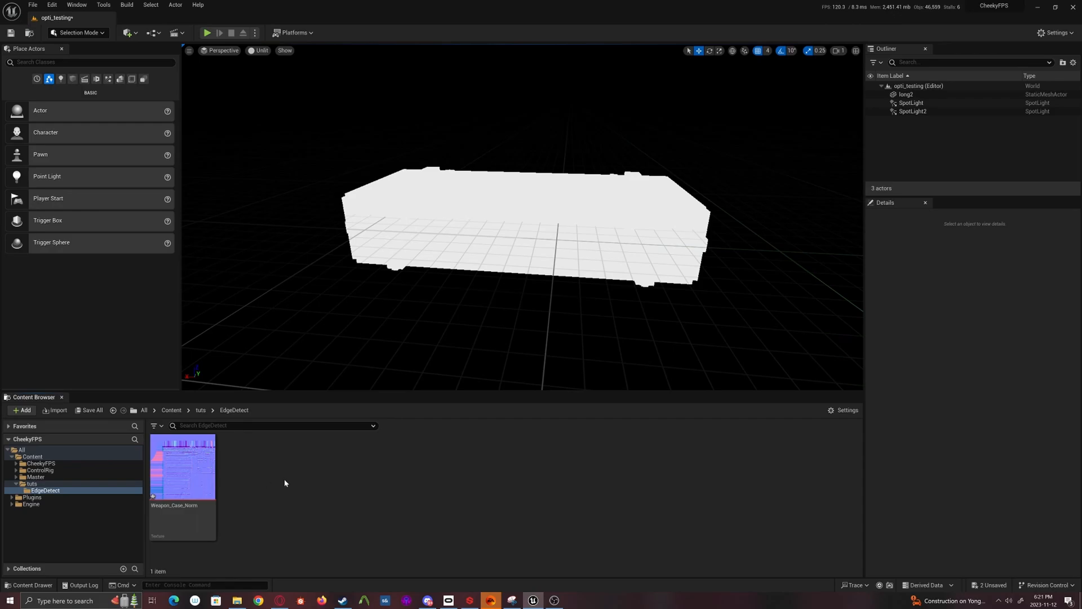
mouse_move(285, 470)
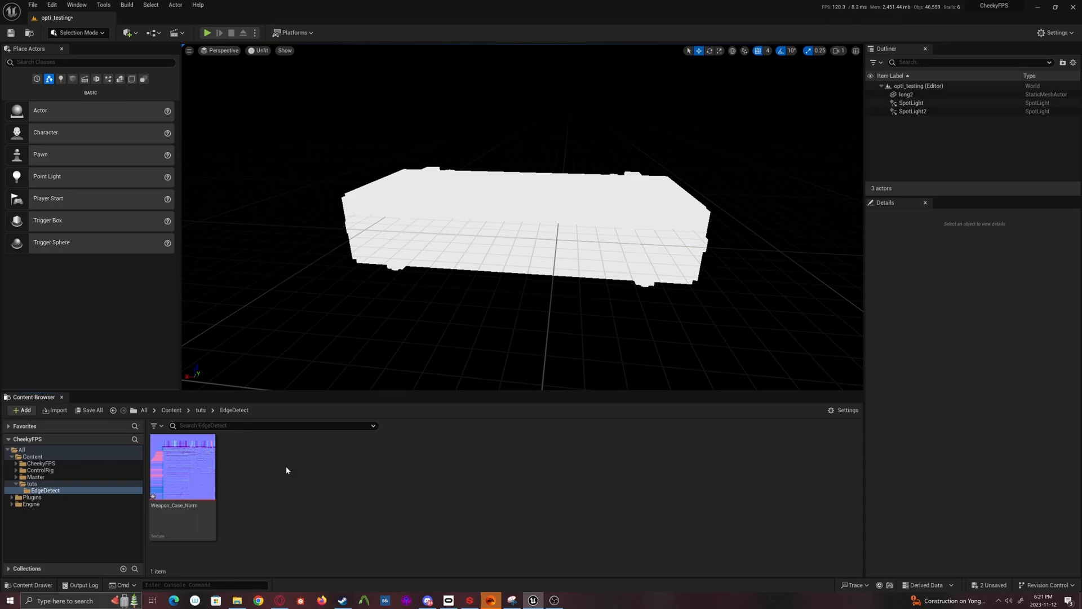
Create a new Material asset in the EdgeDetect folder and name it MM_EdgeDetect
right_click(286, 471)
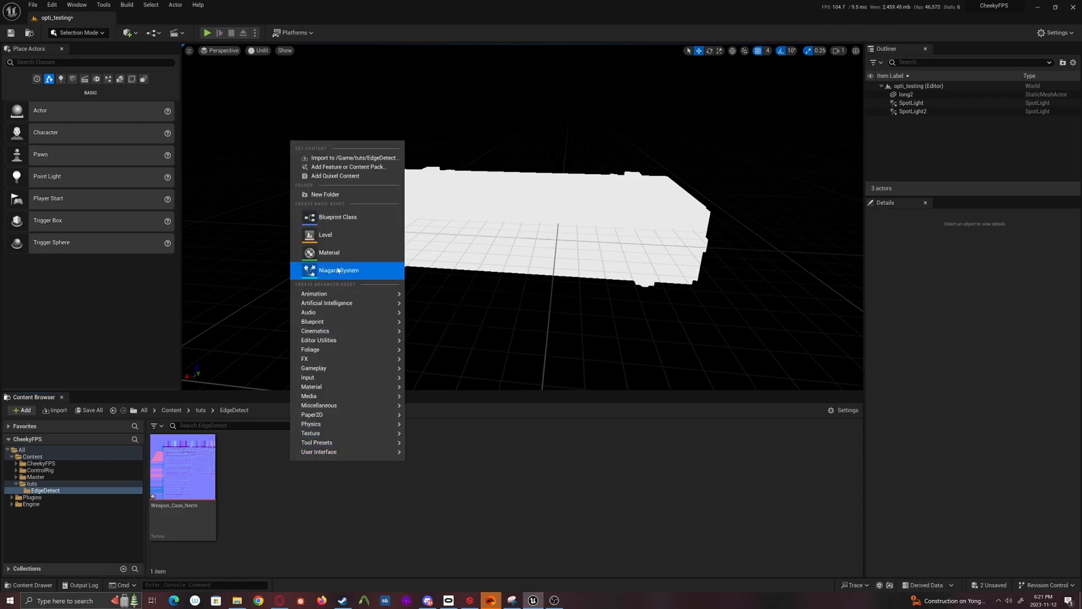
mouse_move(329, 252)
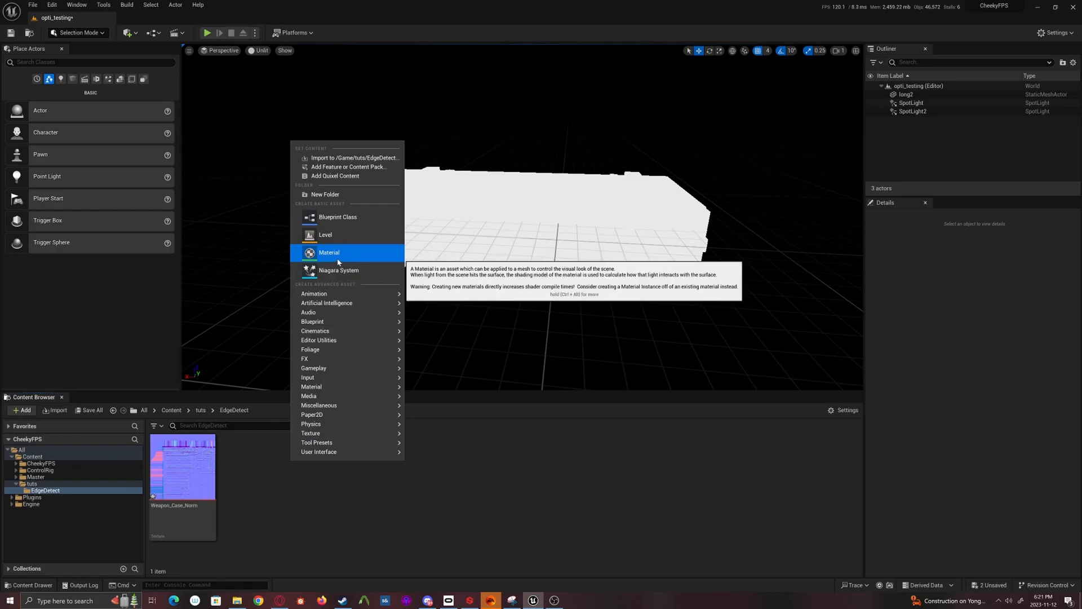
click(329, 252)
text(MM_Edge)
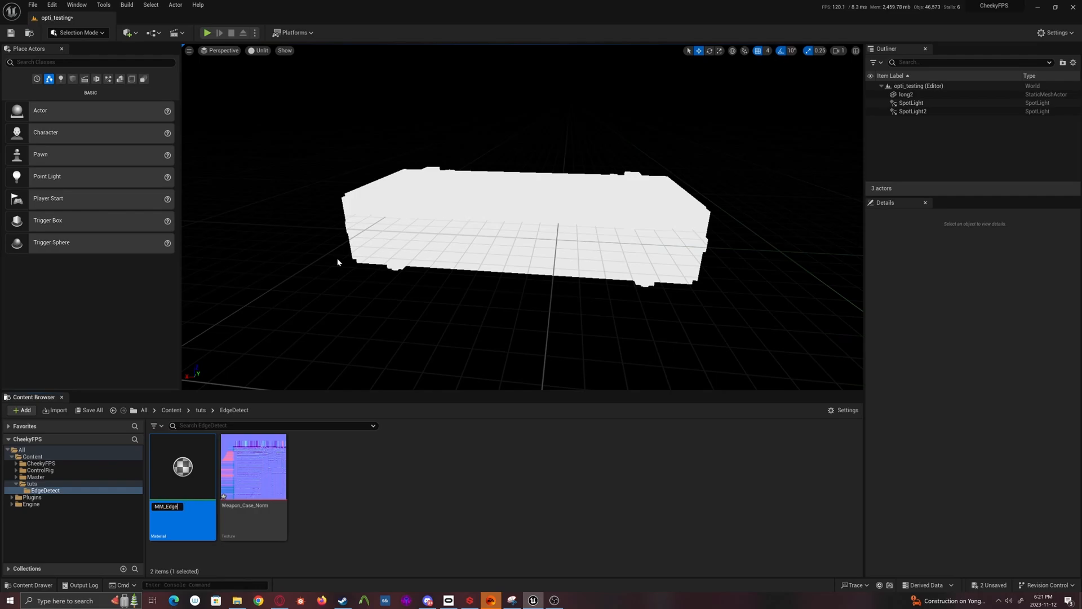
text(Detect)
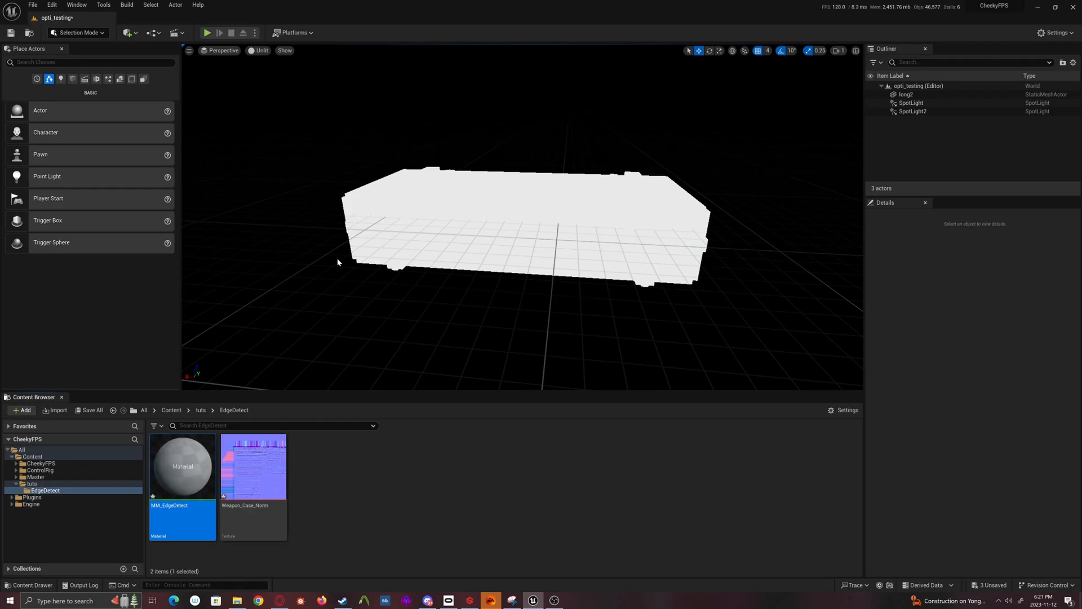
Open MM_EdgeDetect and drag Weapon_Case_Norm into its graph as Texture Sample nodes
double_click(182, 467)
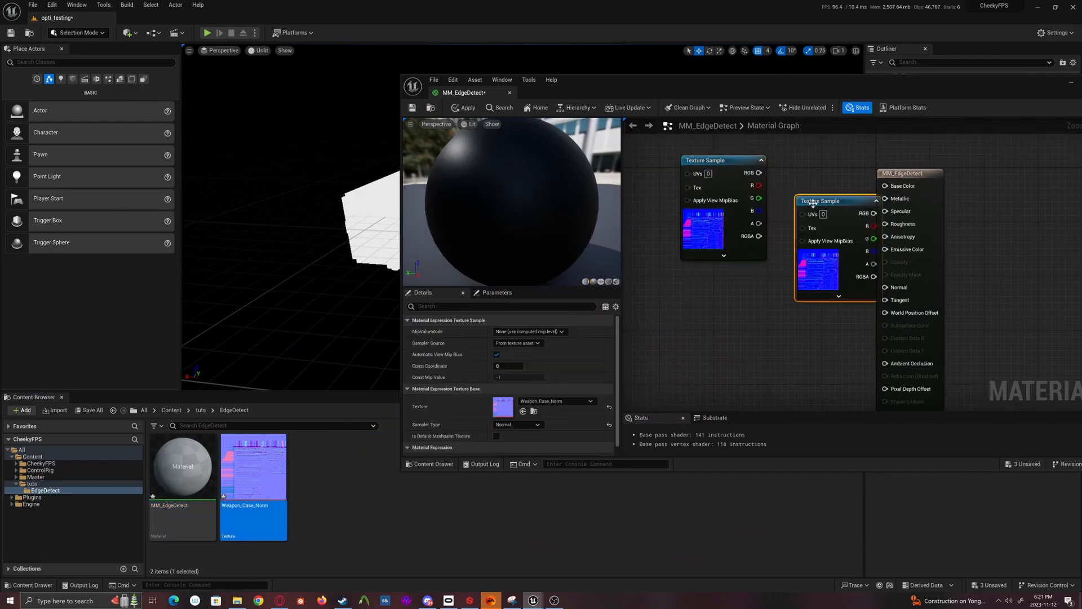
drag(833, 201, 722, 268)
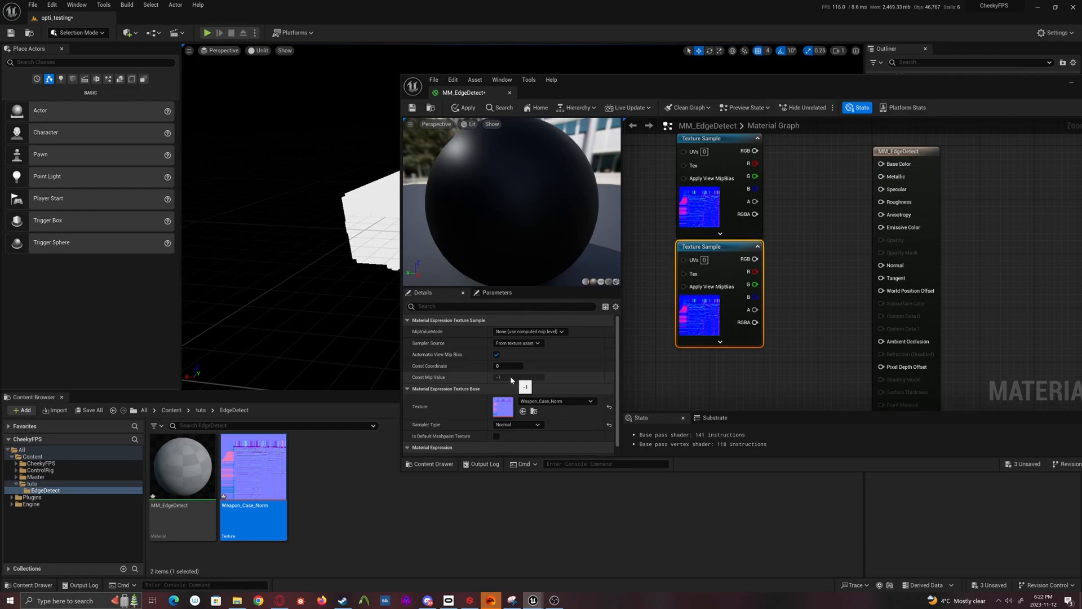
mouse_move(561, 357)
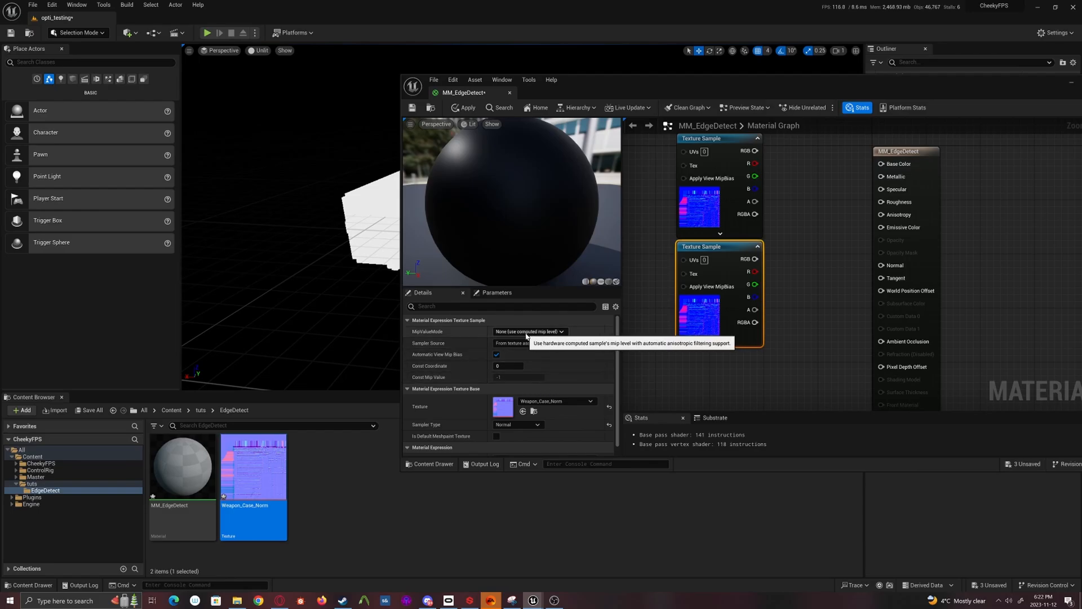
Set the second sample's MipValueMode to MipLevel (absolute) with Const Mip Value 4
click(529, 331)
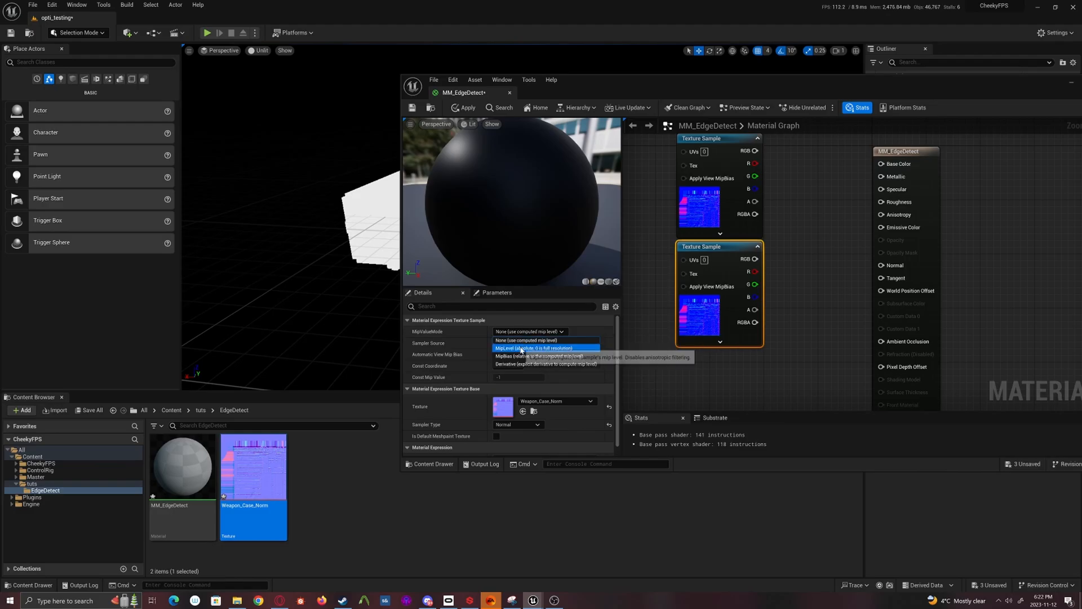
click(535, 348)
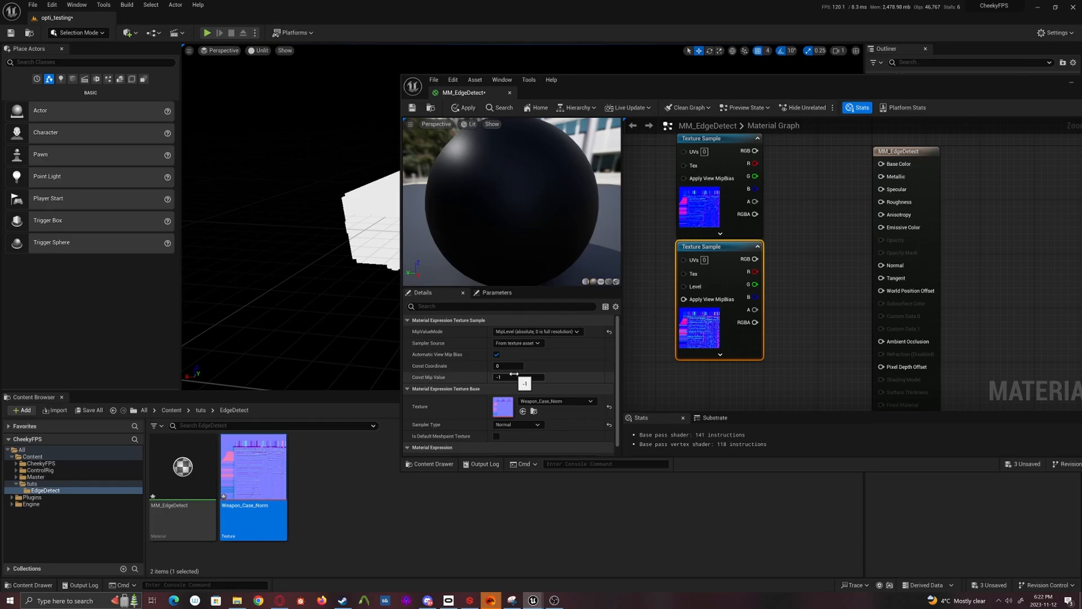
text(4)
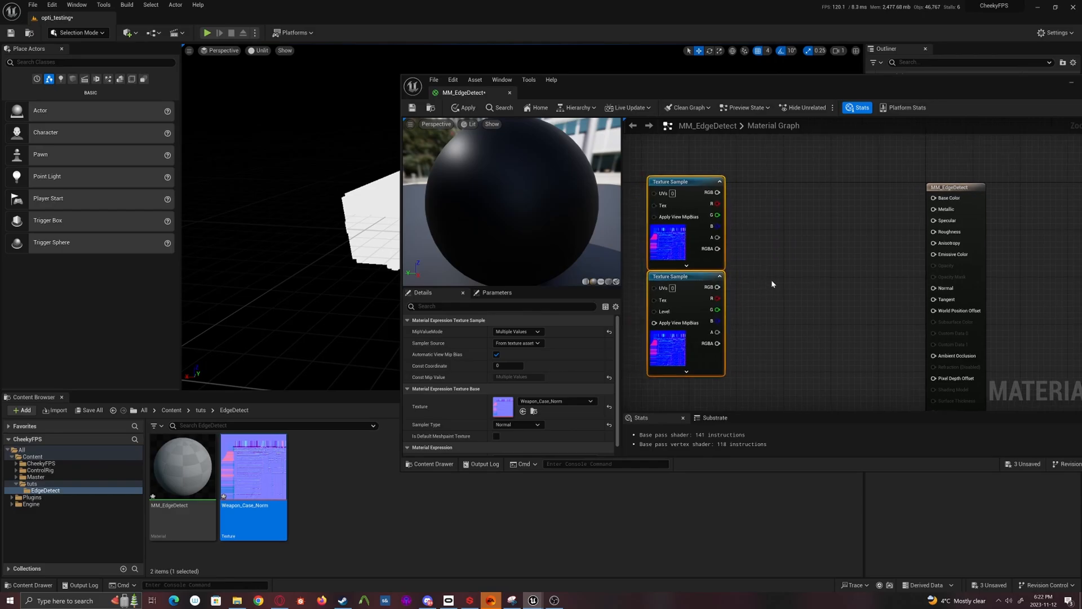
Add a DotProduct node via the 'dotp' search and select the first Texture Sample
right_click(797, 270)
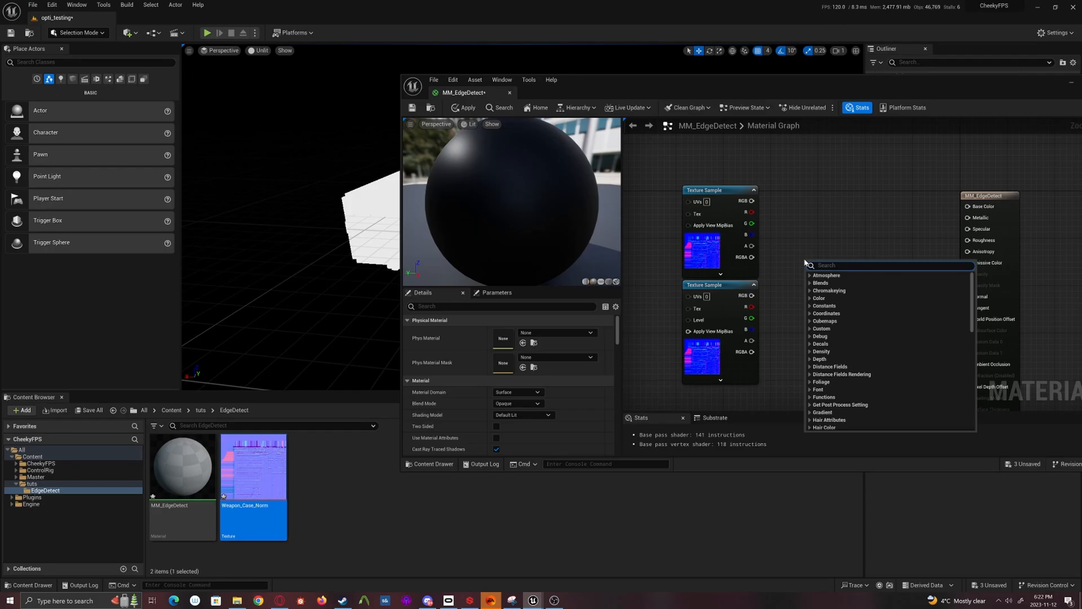
text(dotp)
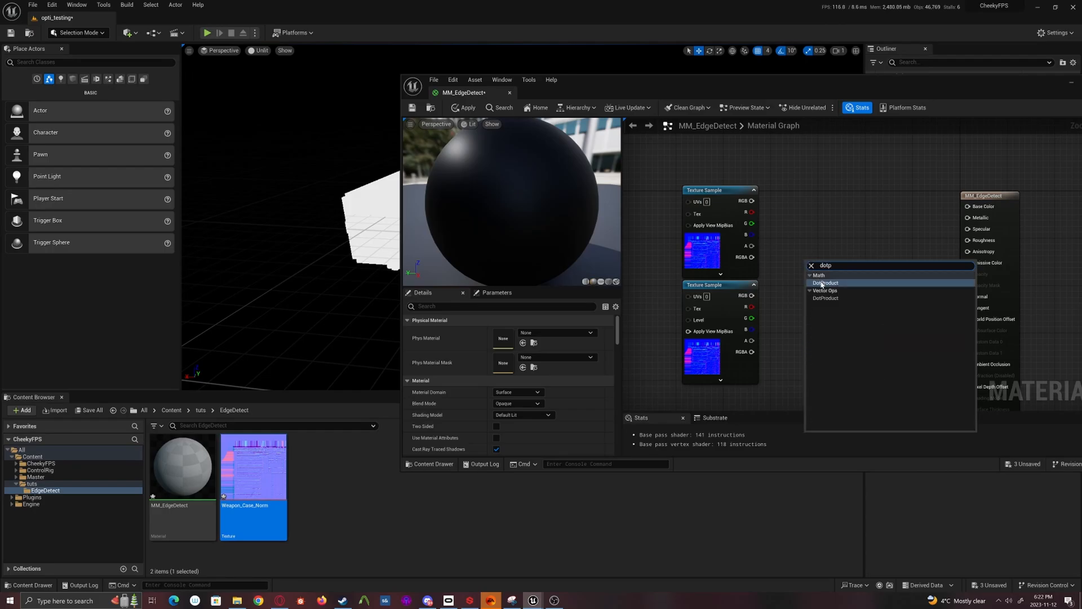
click(826, 283)
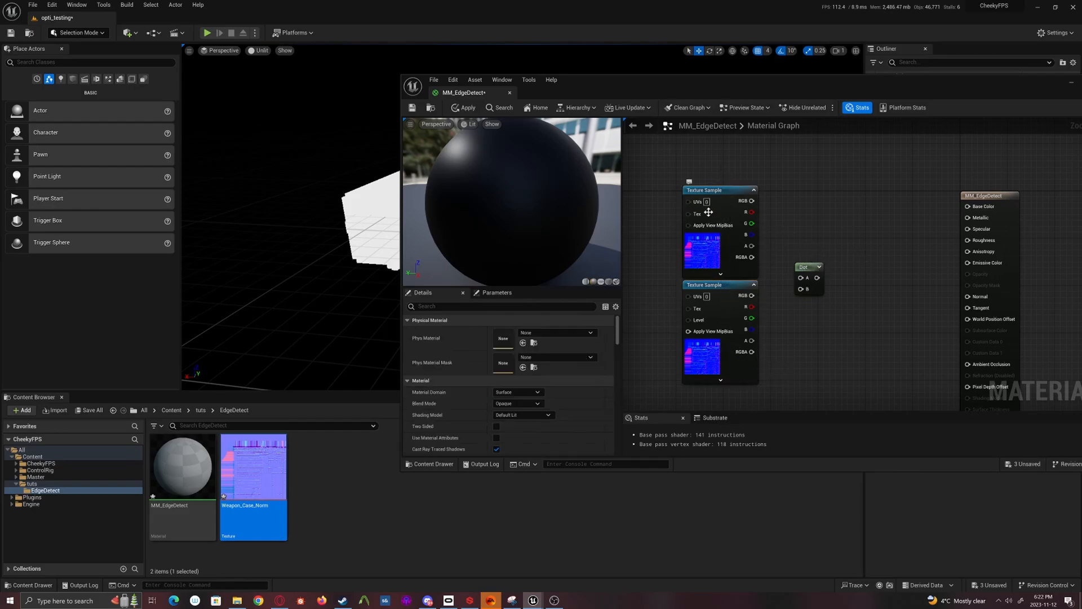
click(717, 190)
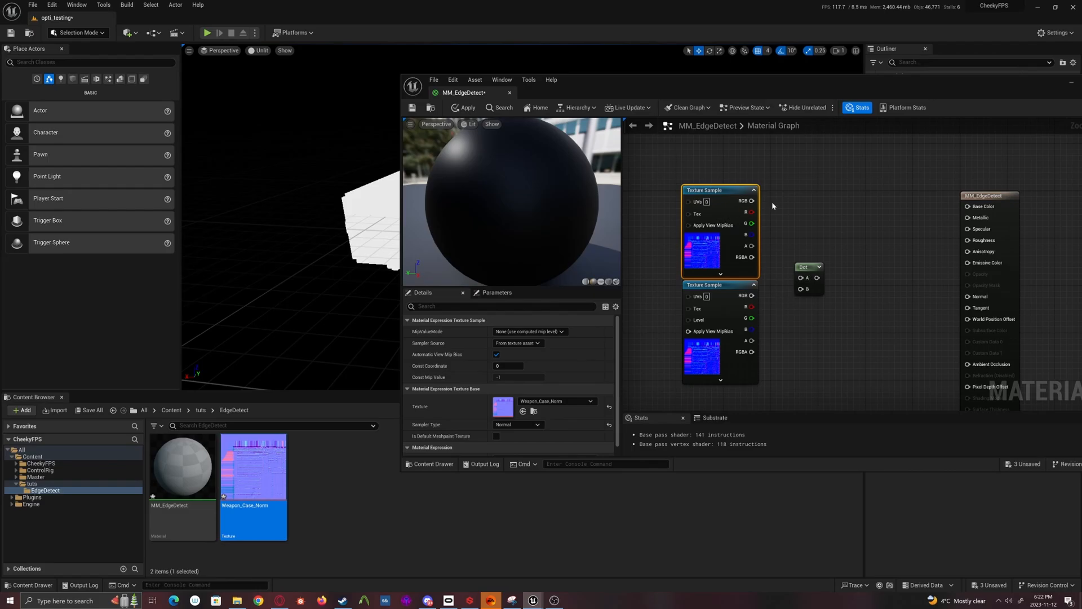
mouse_move(809, 271)
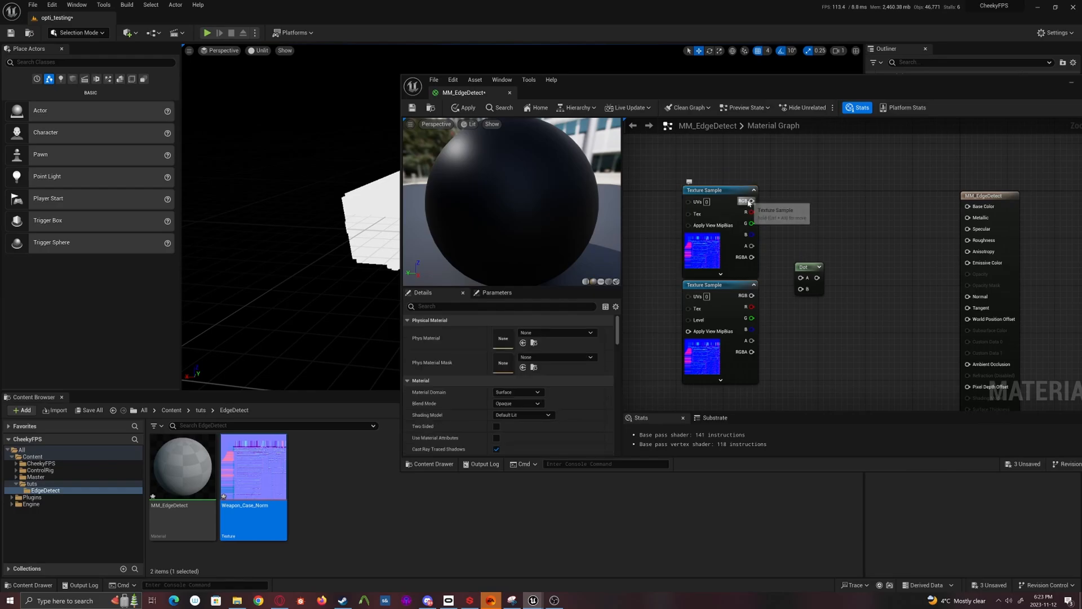
Wire both samples' RGB into the Dot node and preview its result on the sphere
drag(751, 201, 797, 288)
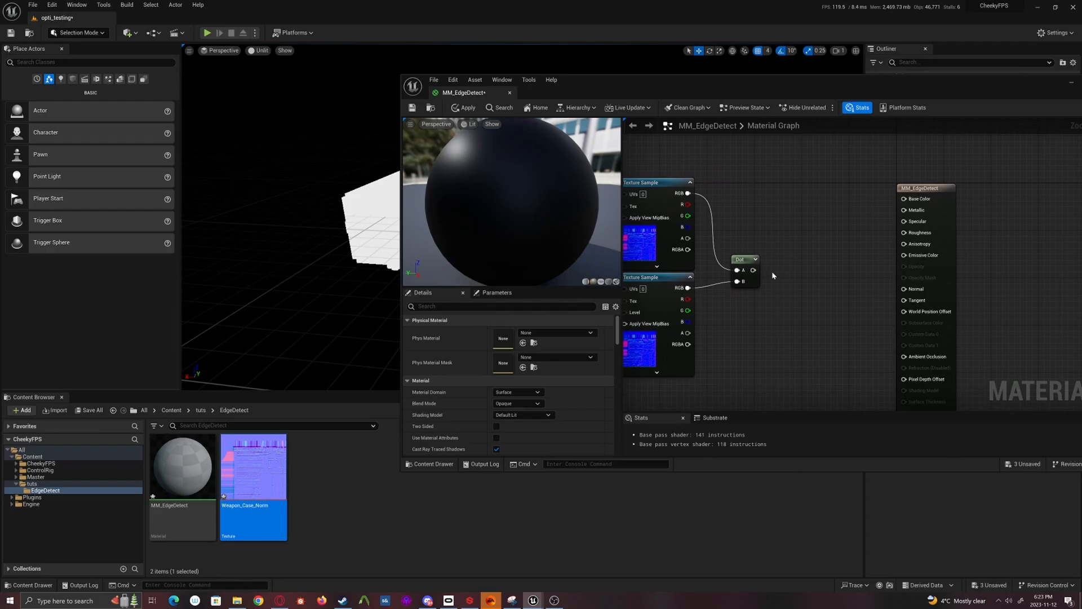
click(741, 258)
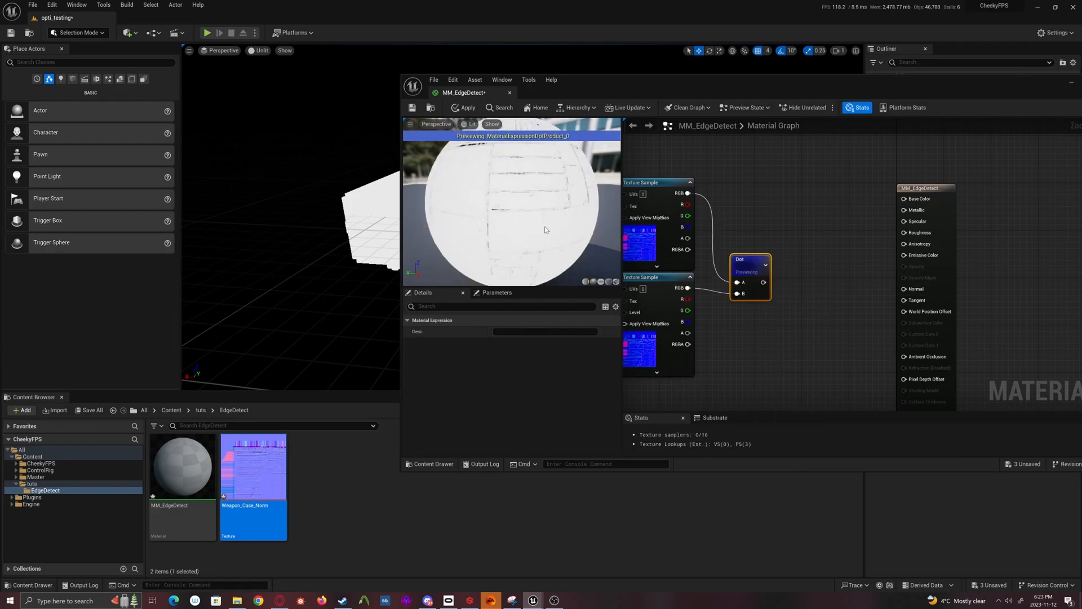
click(469, 124)
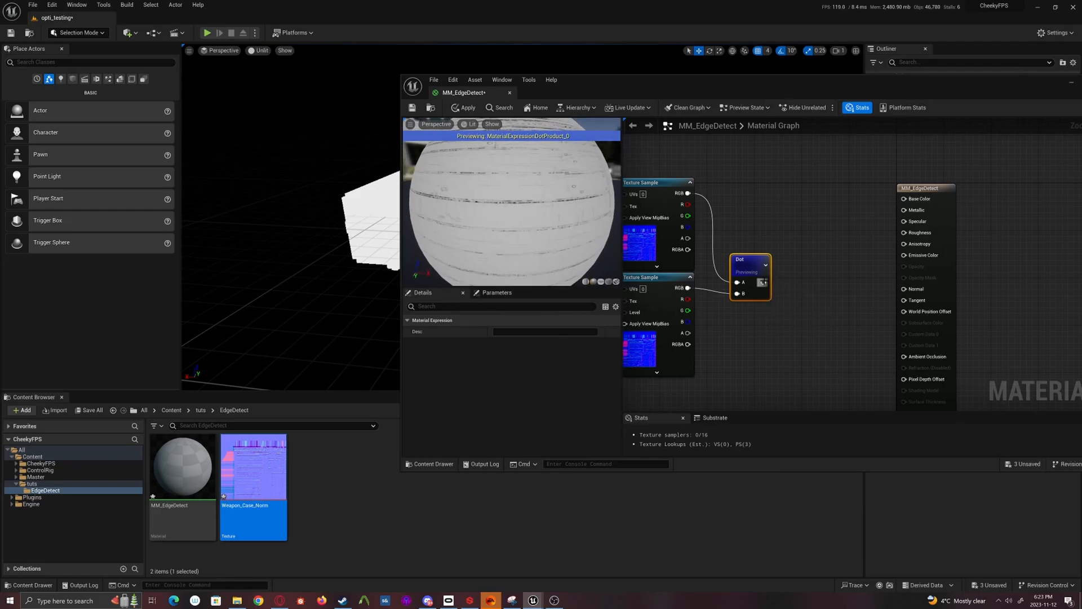
drag(767, 282, 818, 277)
text(1)
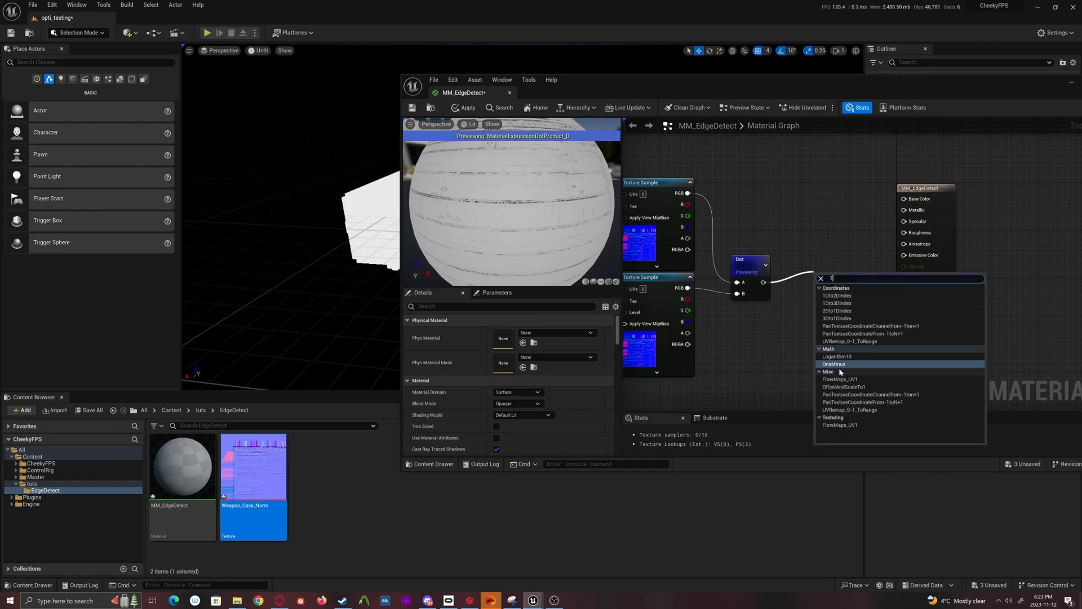
Add a OneMinus node after the Dot output to invert the result
click(835, 363)
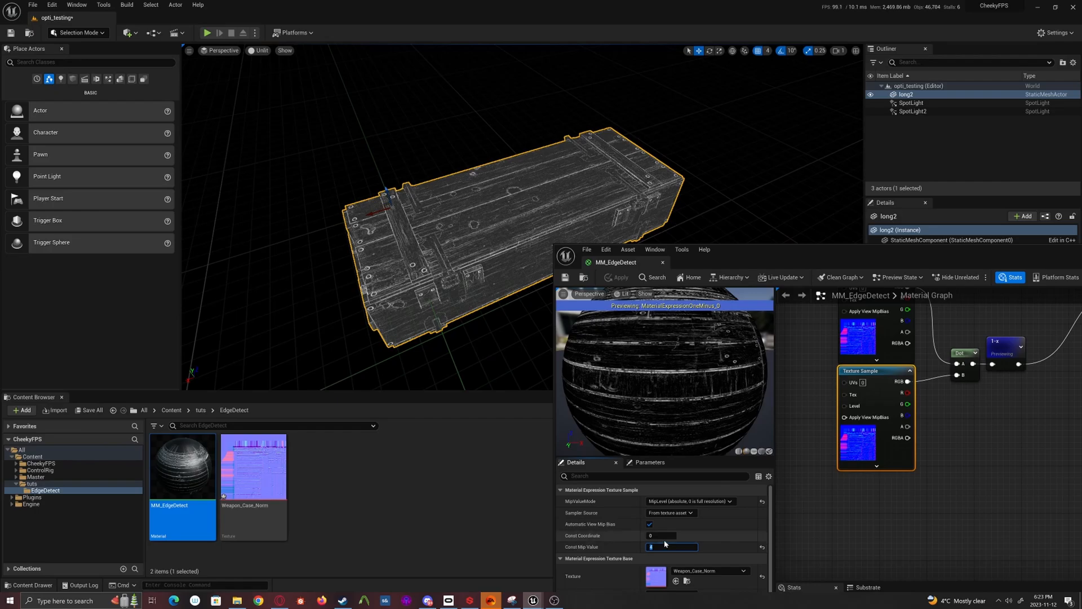
Change the mipped sample's Const Mip Value for bolder crate edge lines
text(2)
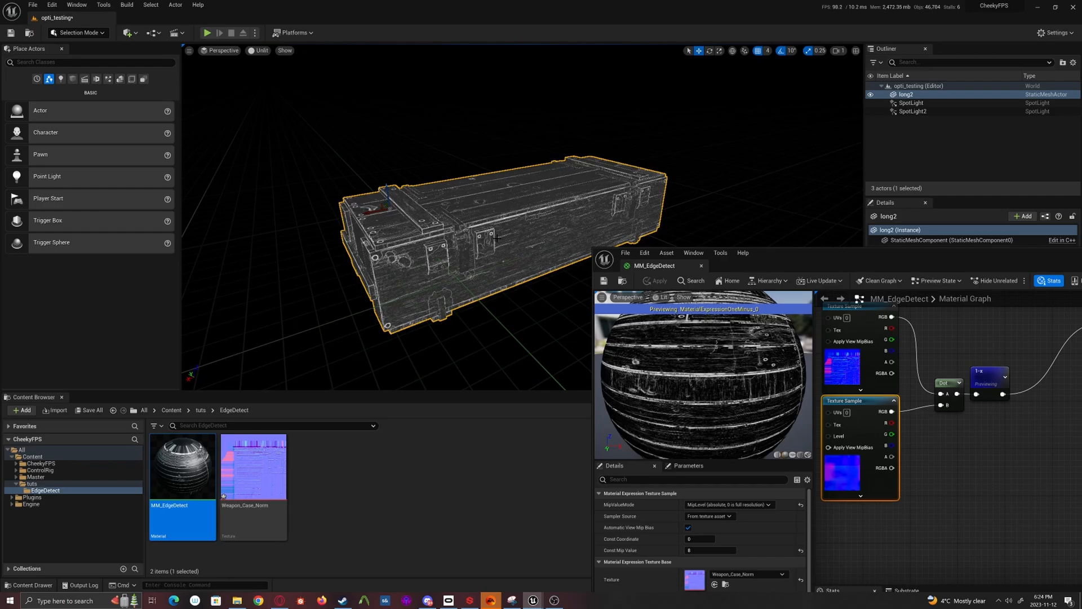
mouse_move(930, 355)
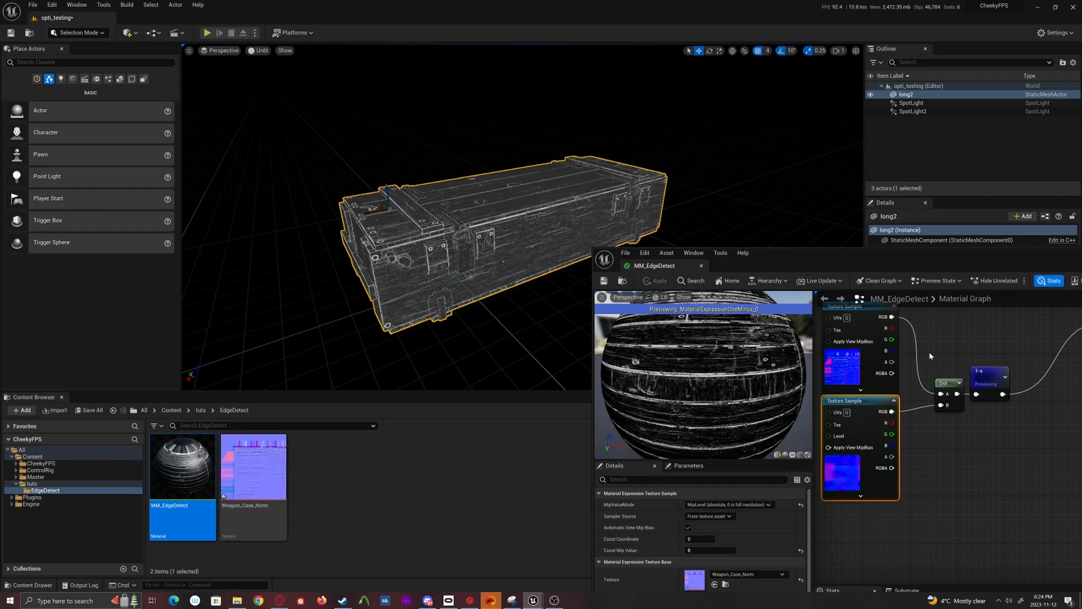